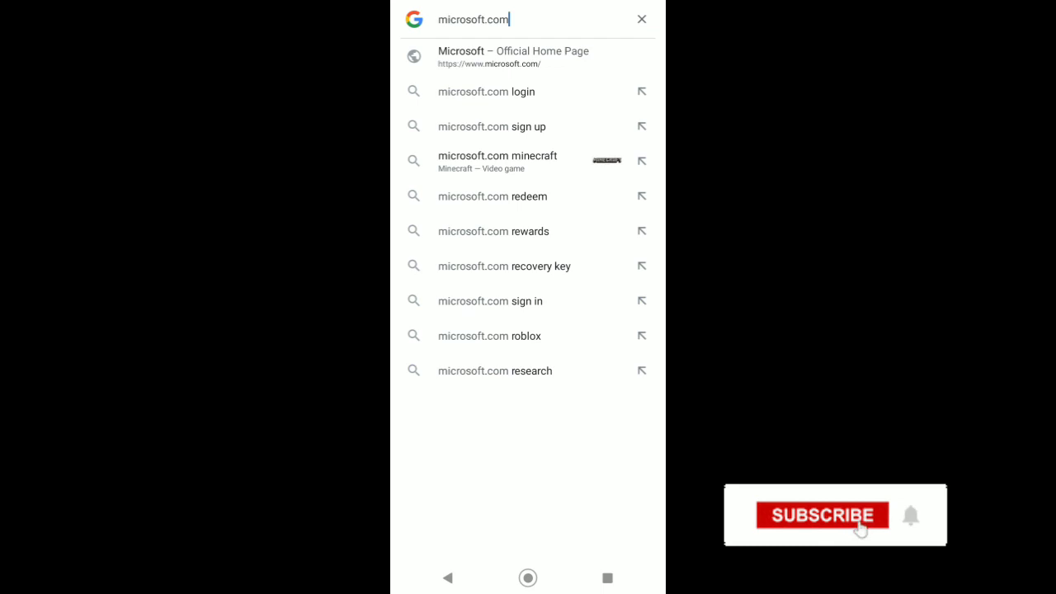
Step: Open the Microsoft – Official Home Page suggestion, then the top-right account icon
{"action": "left_click", "coordinate": [820, 515]}
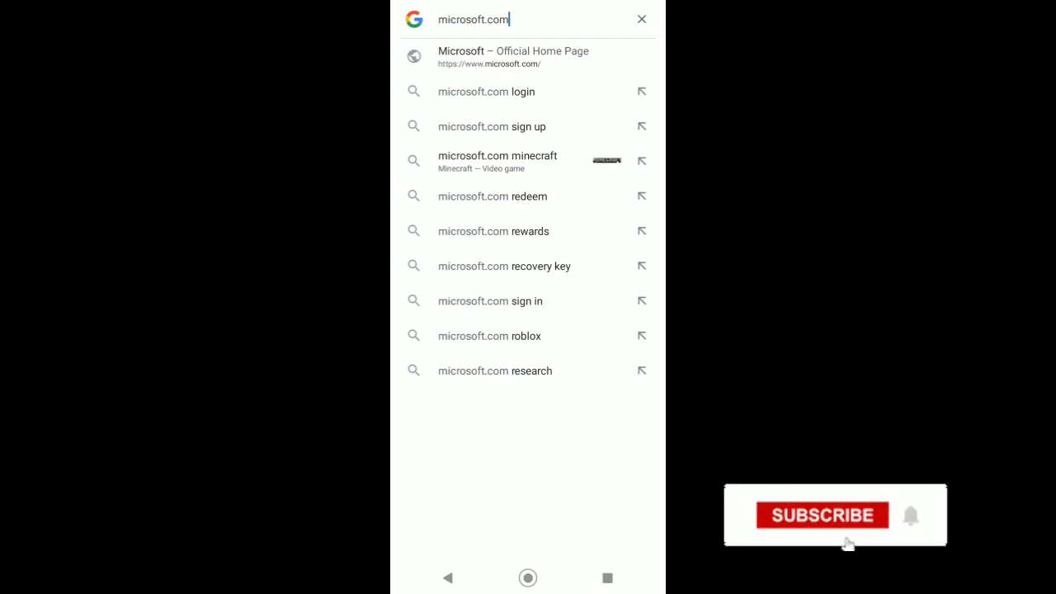
{"action": "left_click", "coordinate": [822, 515]}
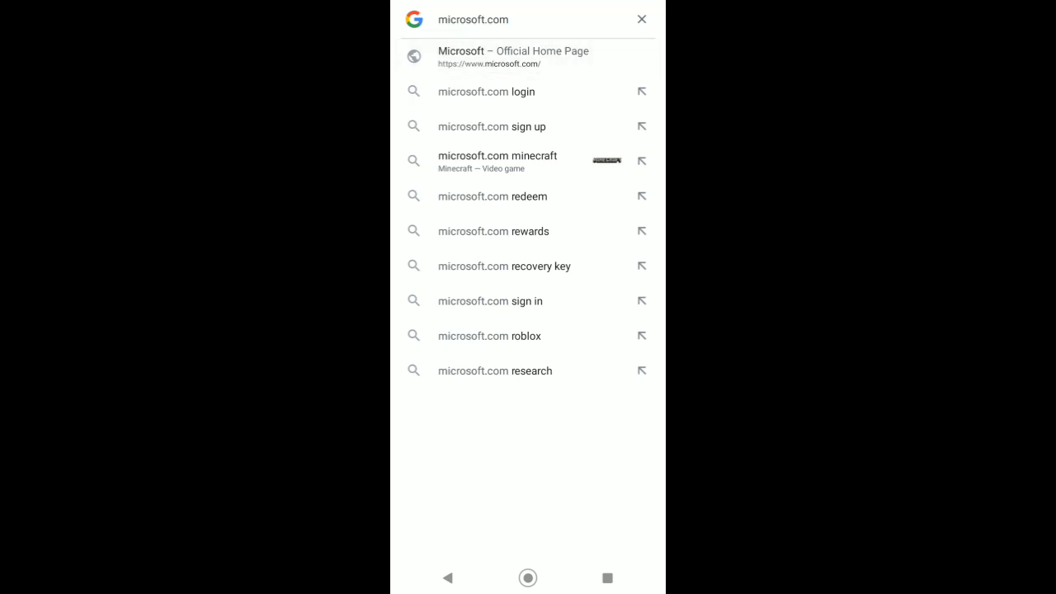
{"action": "left_click", "coordinate": [513, 56]}
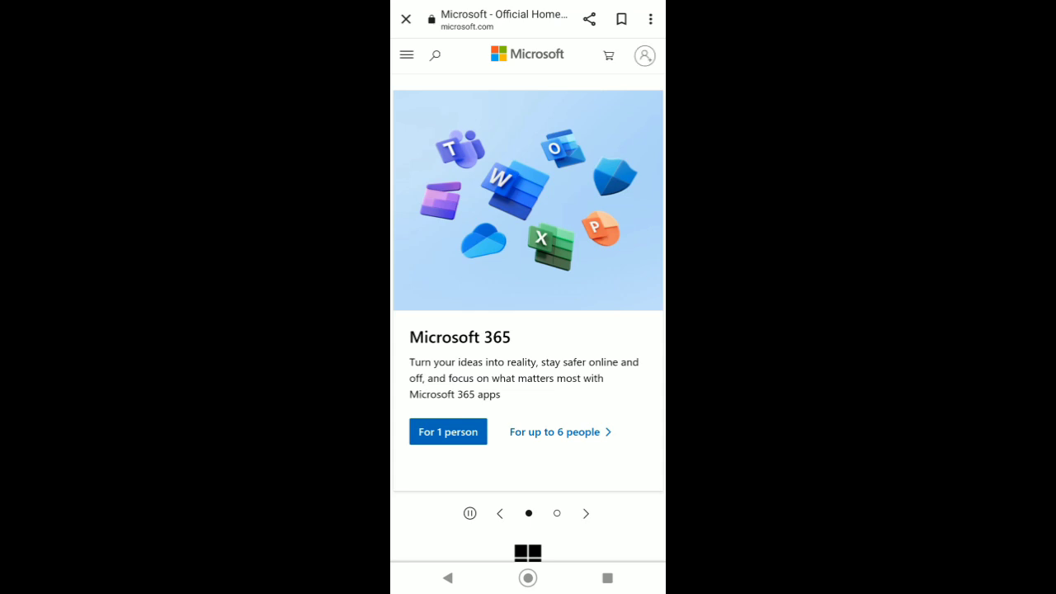
{"action": "scroll", "scroll_direction": "down", "scroll_amount": 3}
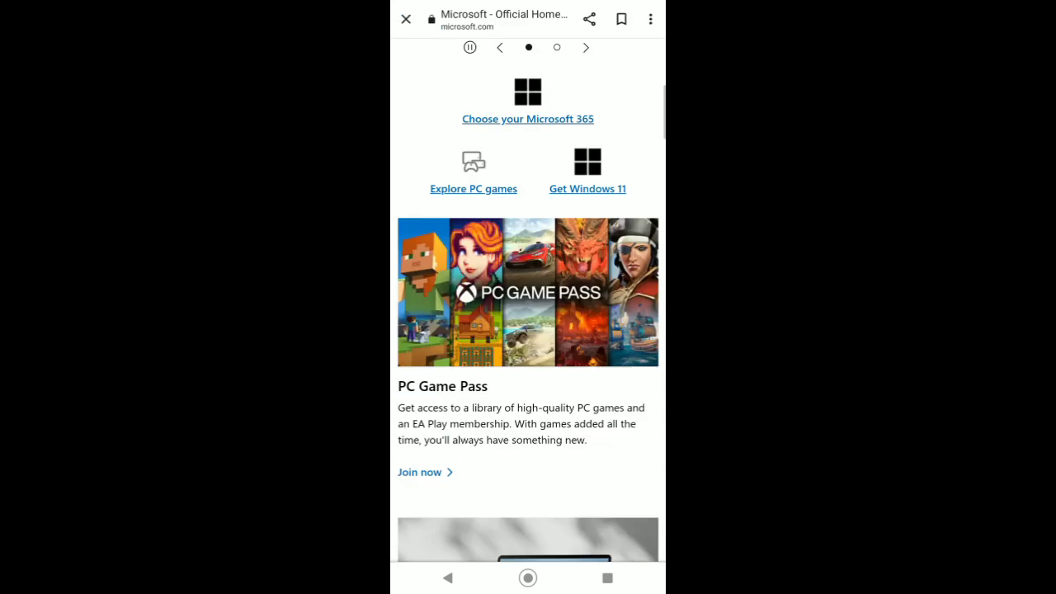
{"action": "scroll", "scroll_direction": "up", "scroll_amount": 3}
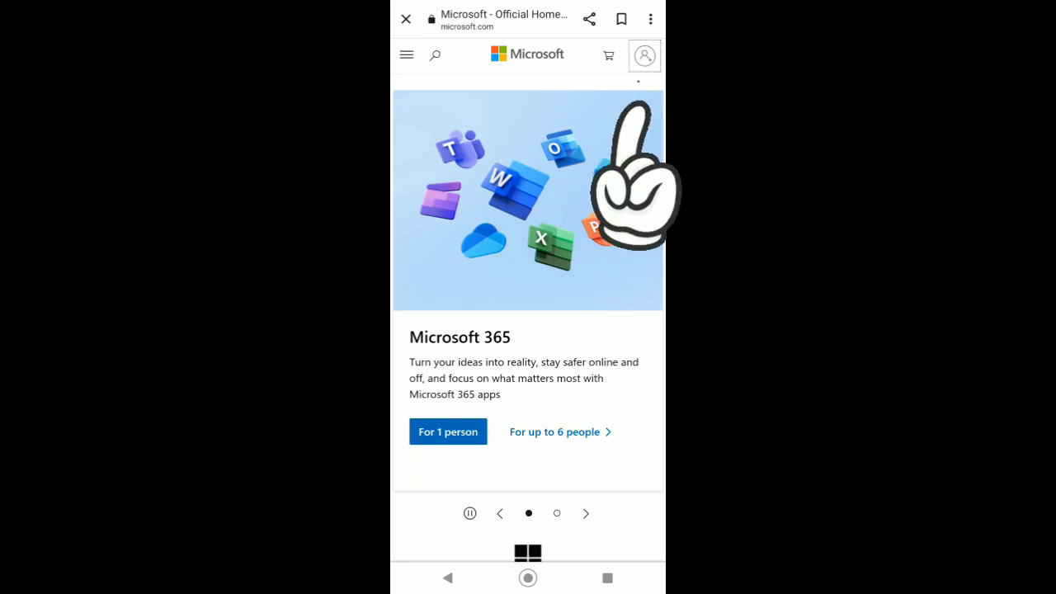
{"action": "left_click", "coordinate": [645, 55]}
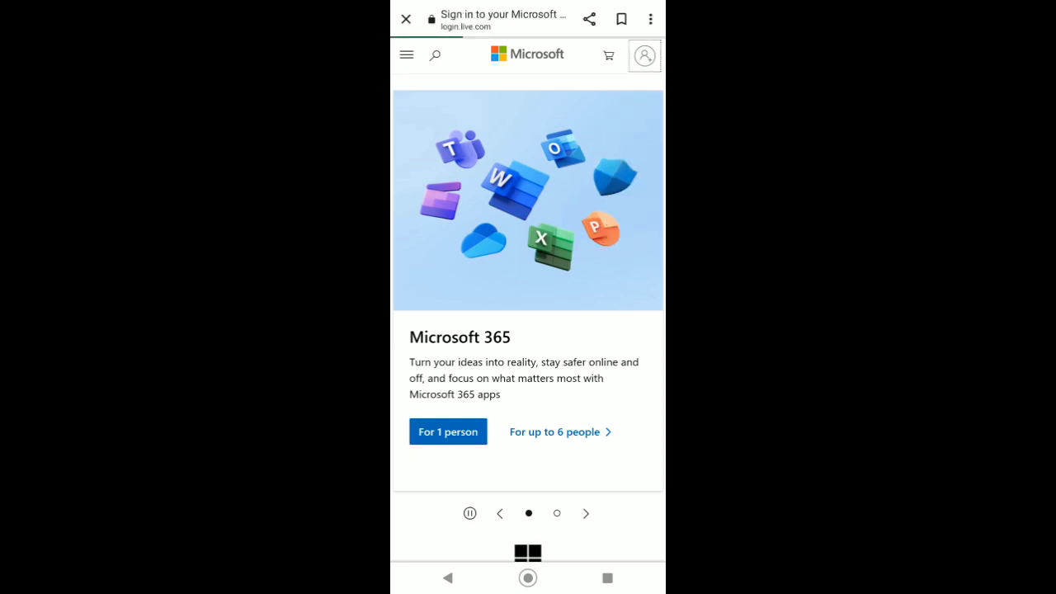
Step: Start a new account via 'Create one!' and switch to phone-number sign-up with +63
{"action": "left_click", "coordinate": [644, 55]}
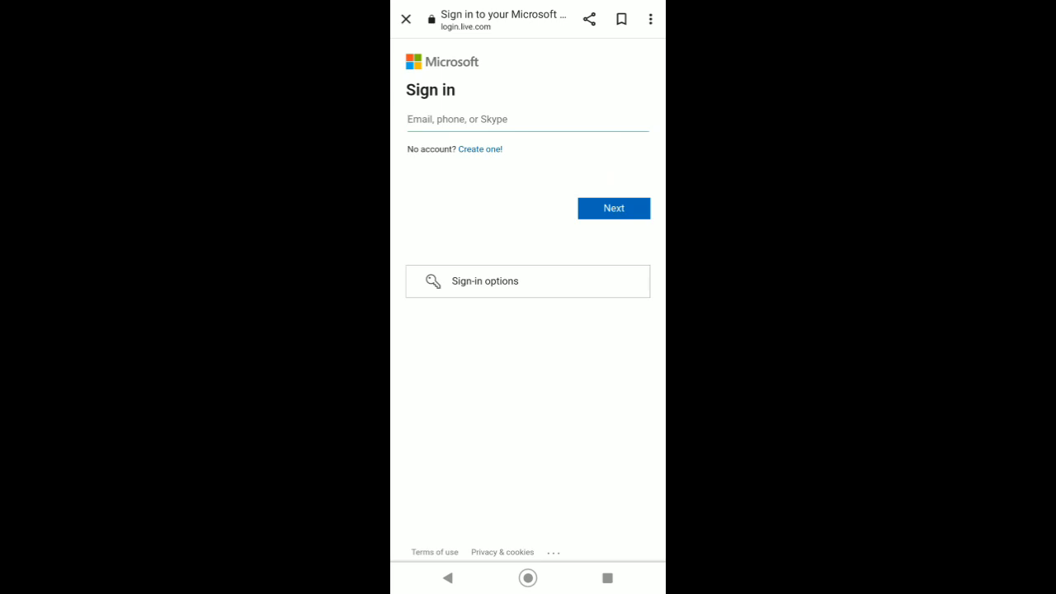
{"action": "left_click", "coordinate": [480, 150]}
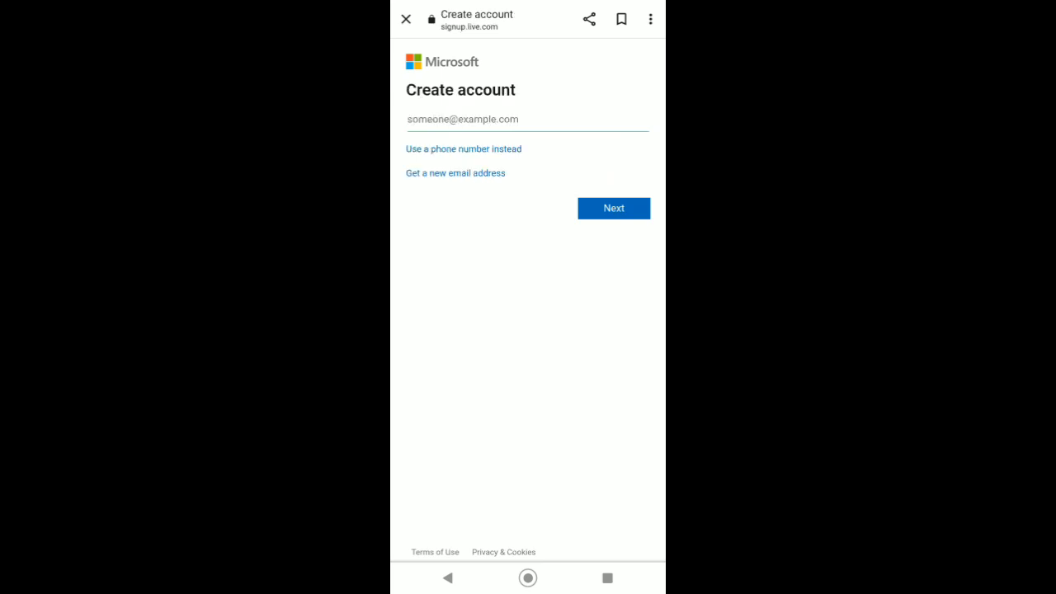
{"action": "left_click", "coordinate": [464, 150]}
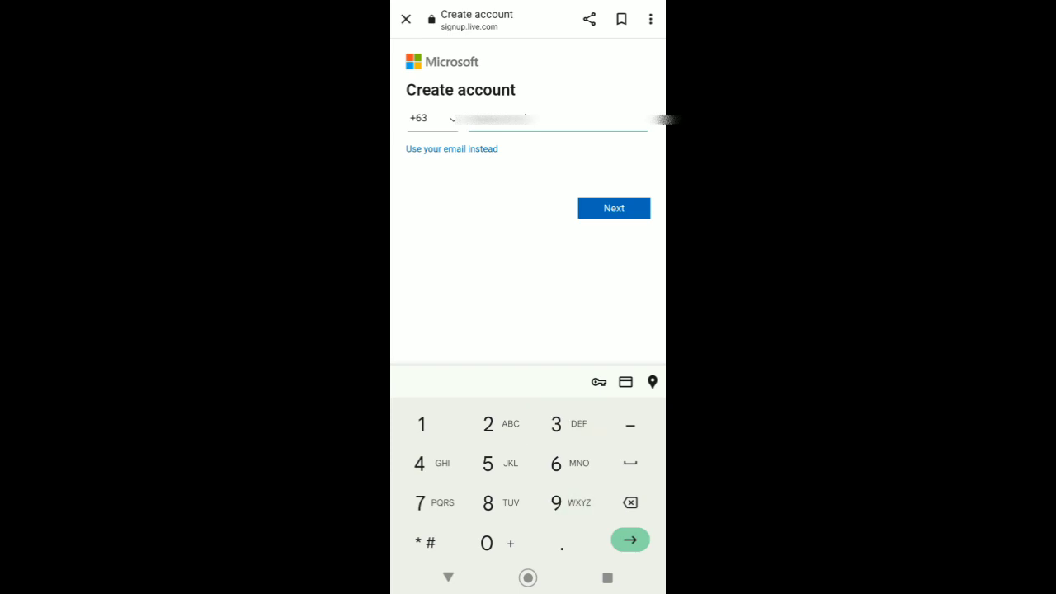
Step: Submit the phone number, a password, first and last name, and birth day
{"action": "left_click", "coordinate": [614, 208]}
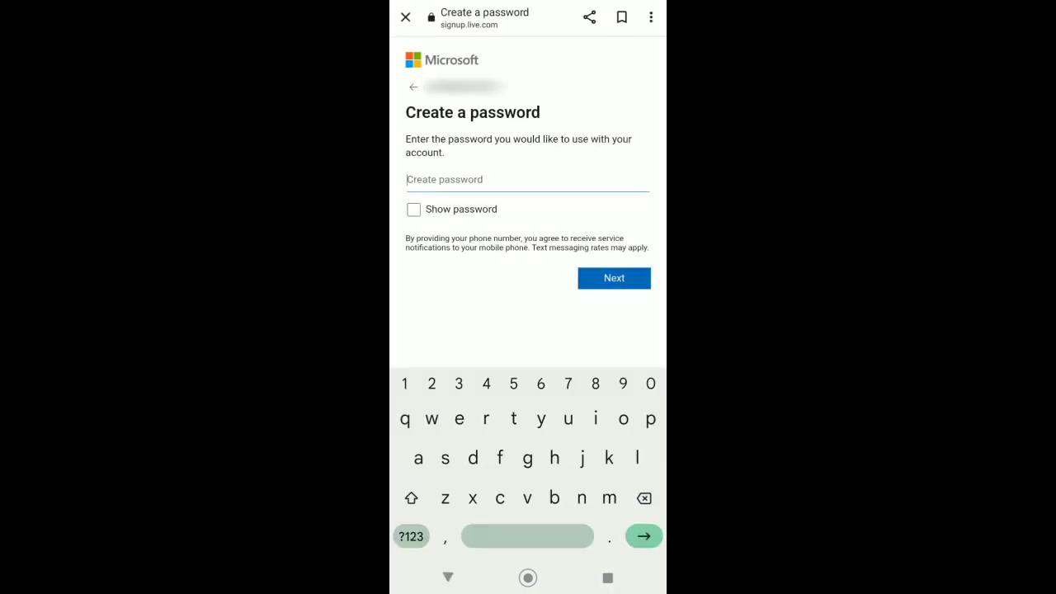
{"action": "left_click", "coordinate": [614, 278]}
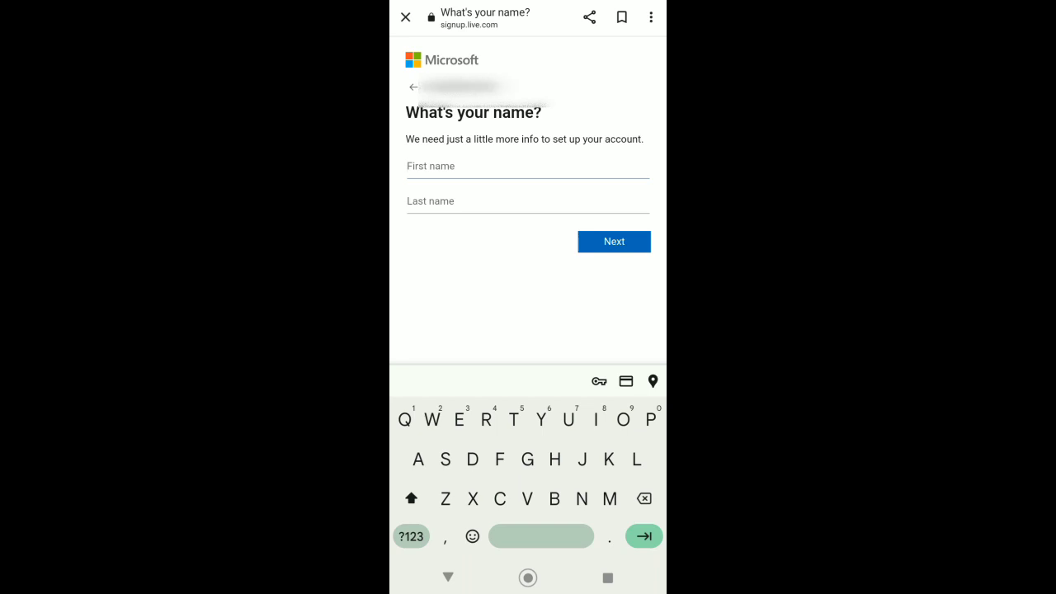
{"action": "left_click", "coordinate": [615, 242]}
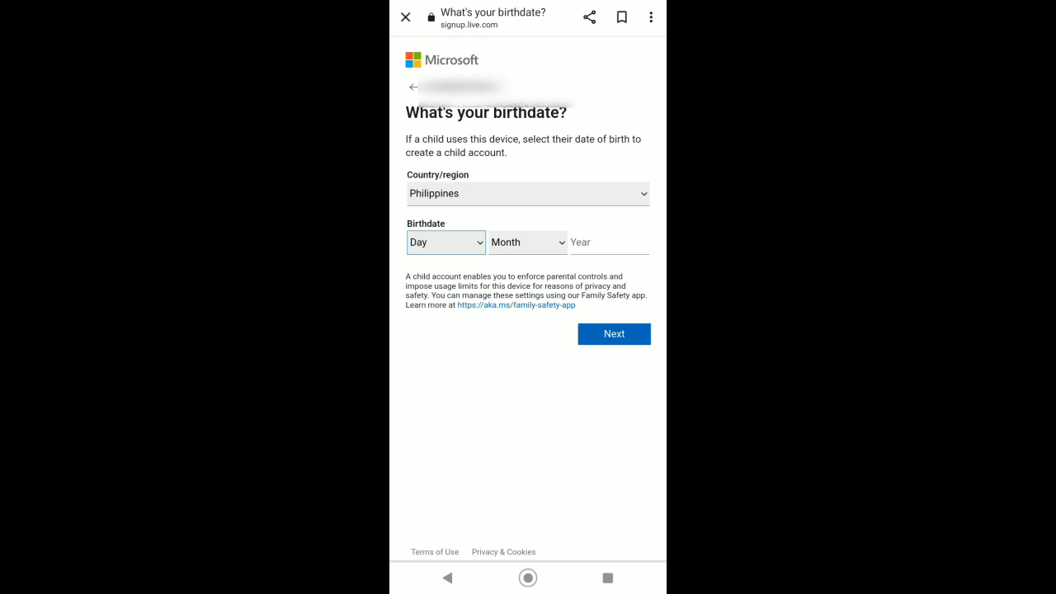
{"action": "left_click", "coordinate": [446, 241]}
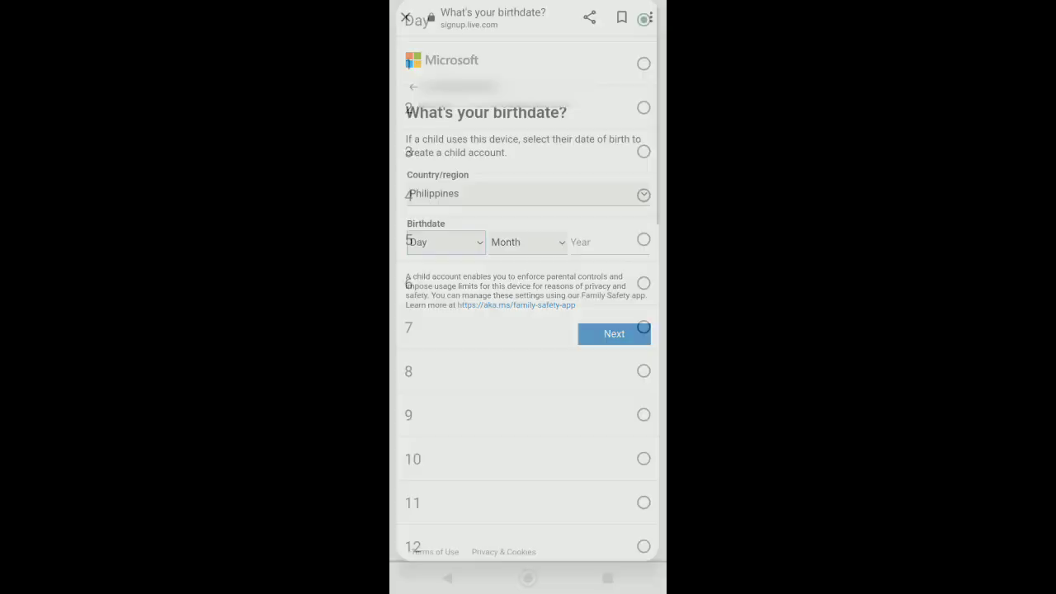
{"action": "left_click", "coordinate": [614, 333]}
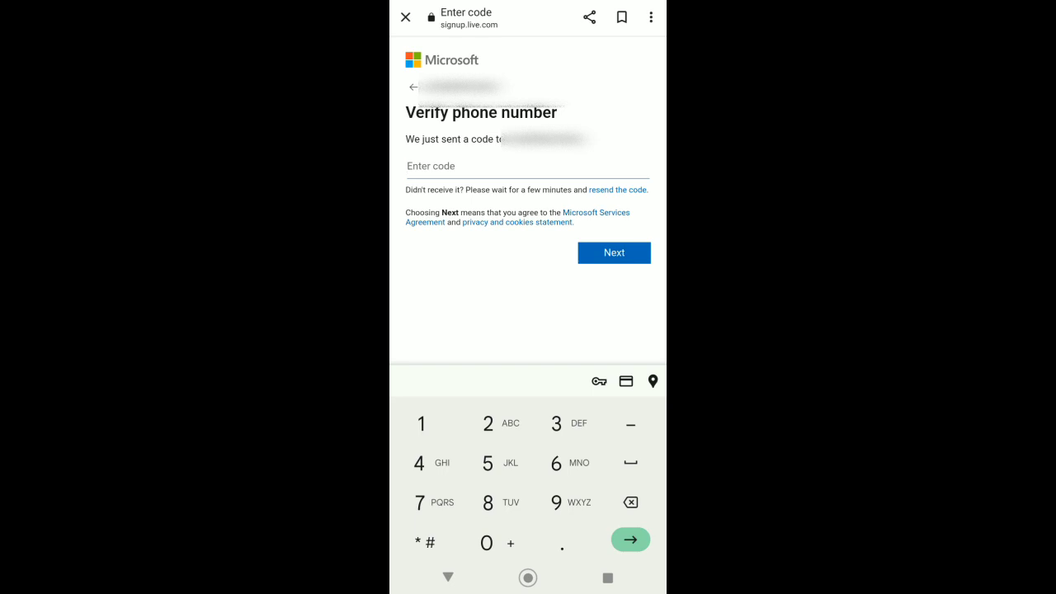
Step: Submit the SMS code in the Enter code field
{"action": "left_click", "coordinate": [614, 252]}
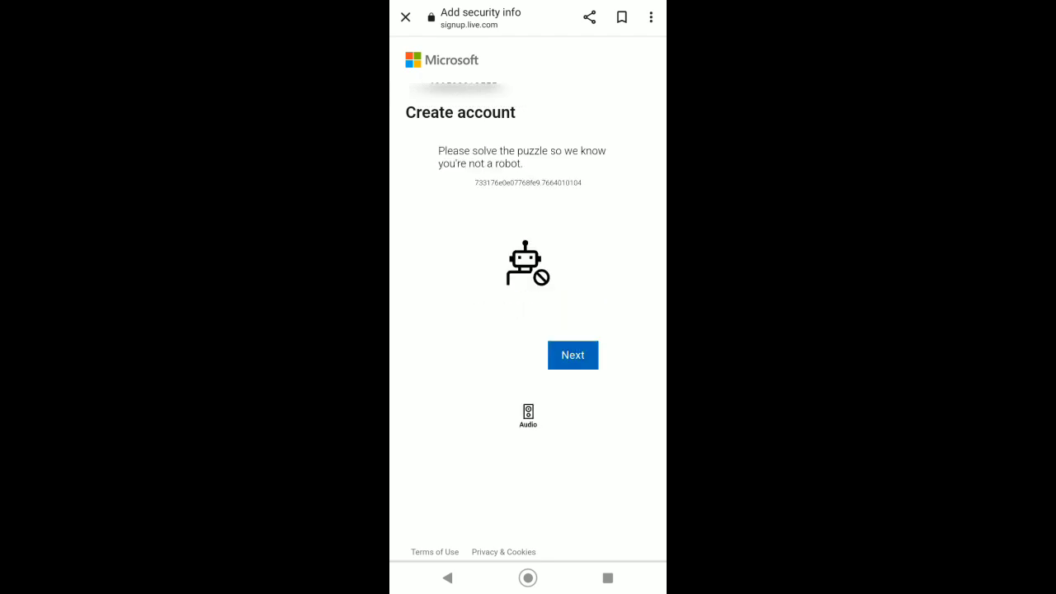
Step: Start and solve the robot-check puzzle, continuing to the Add your email page
{"action": "left_click", "coordinate": [572, 355]}
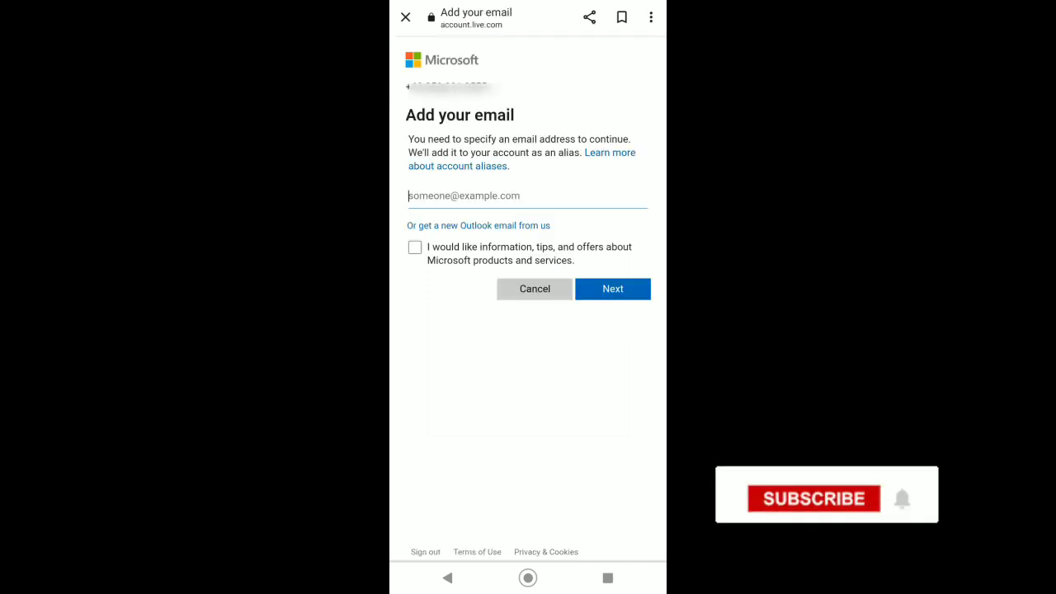
{"action": "left_click", "coordinate": [814, 498]}
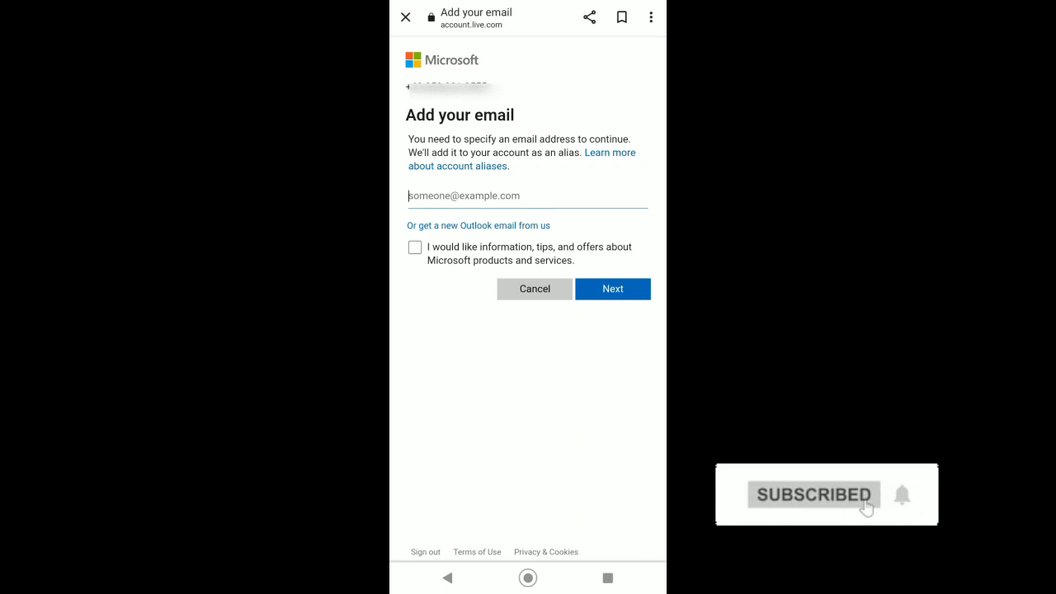